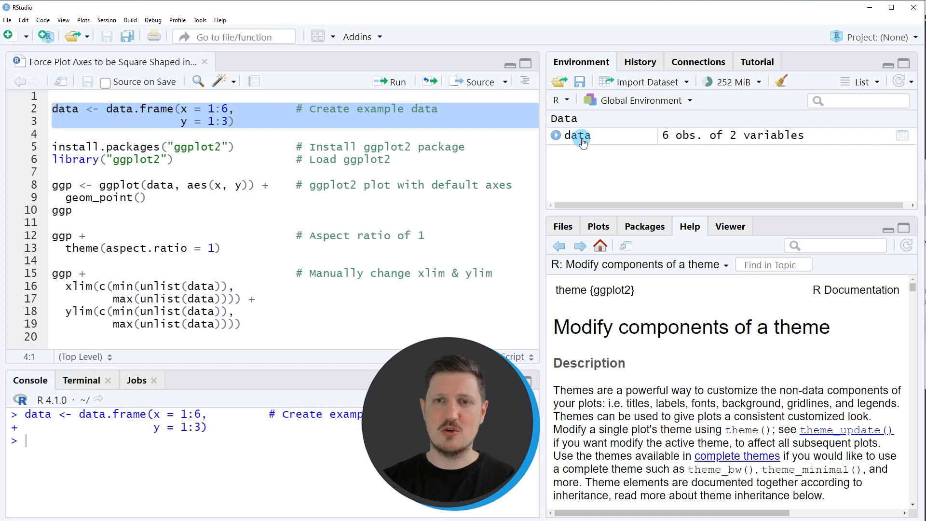
{"action": "mouse_move", "coordinate": [583, 140]}
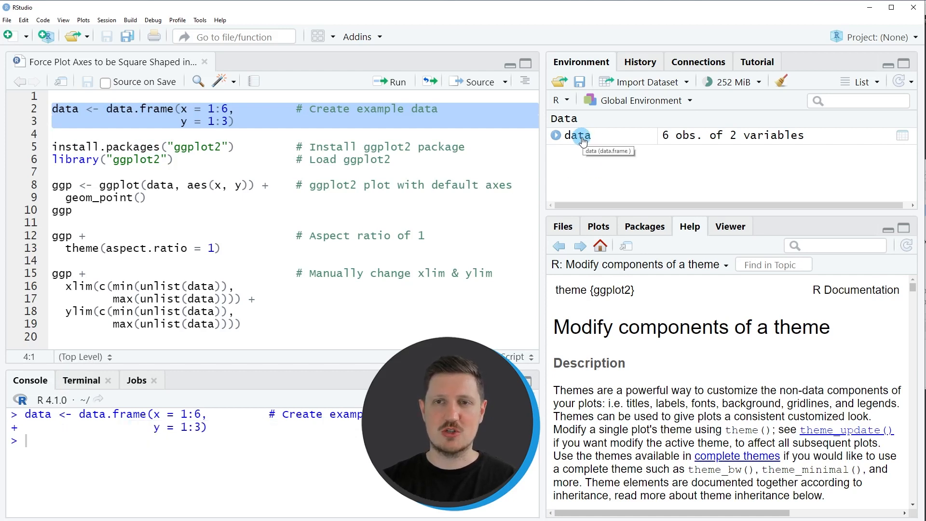
- View the six-row 'data' data frame's x and y columns, then return to the script
{"action": "left_click", "coordinate": [577, 135]}
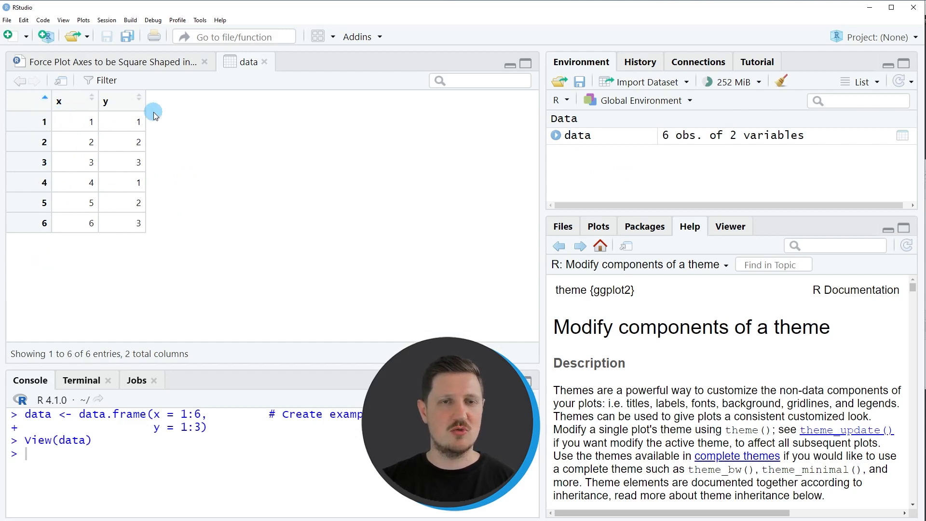
{"action": "mouse_move", "coordinate": [116, 121]}
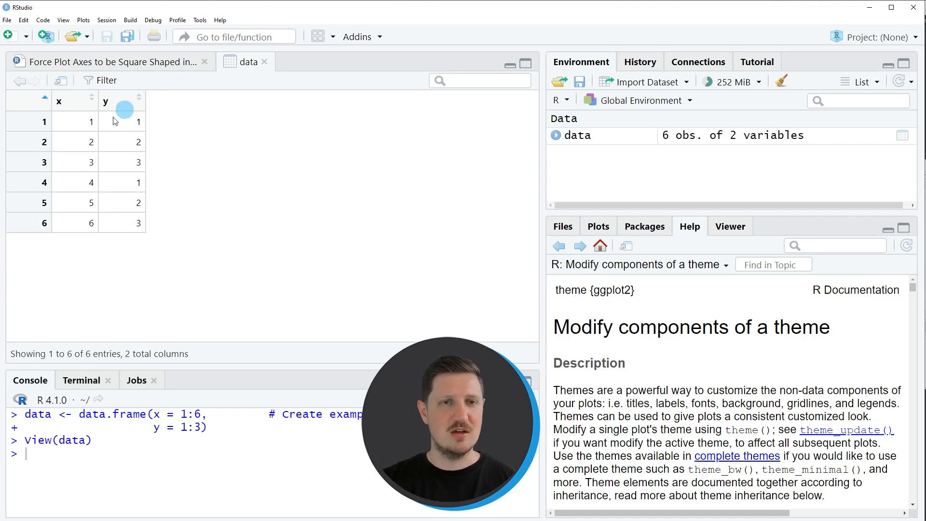
{"action": "mouse_move", "coordinate": [326, 190]}
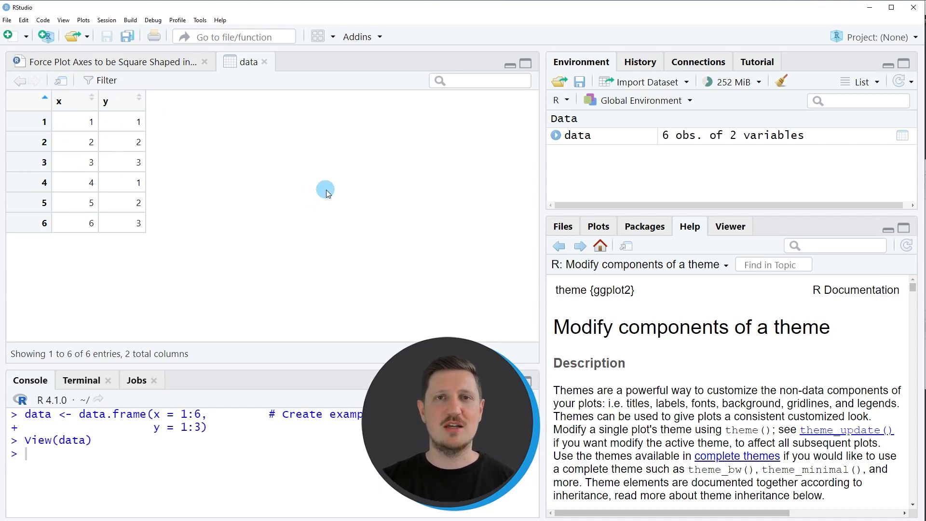
{"action": "left_click", "coordinate": [91, 61]}
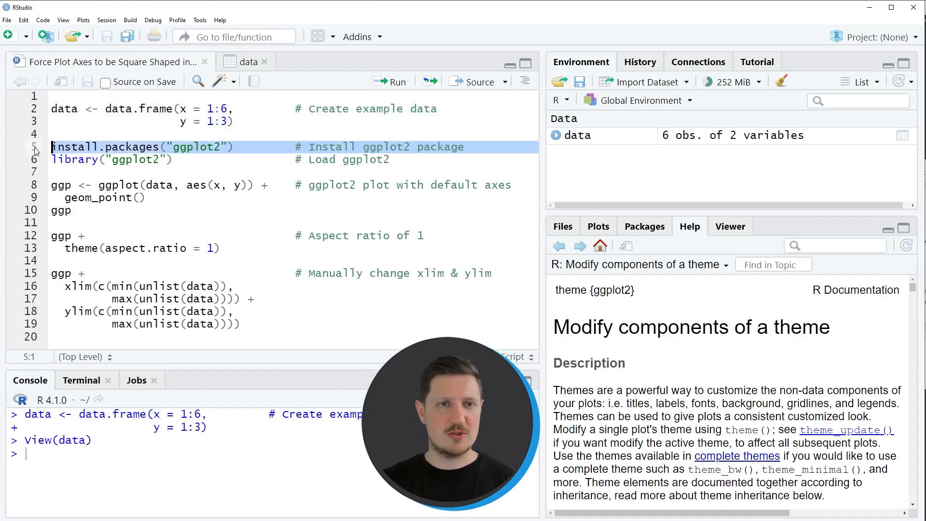
- Run library("ggplot2") to load ggplot2, then select the scatter plot code
{"action": "left_click_drag", "start_coordinate": [52, 146], "coordinate": [171, 159]}
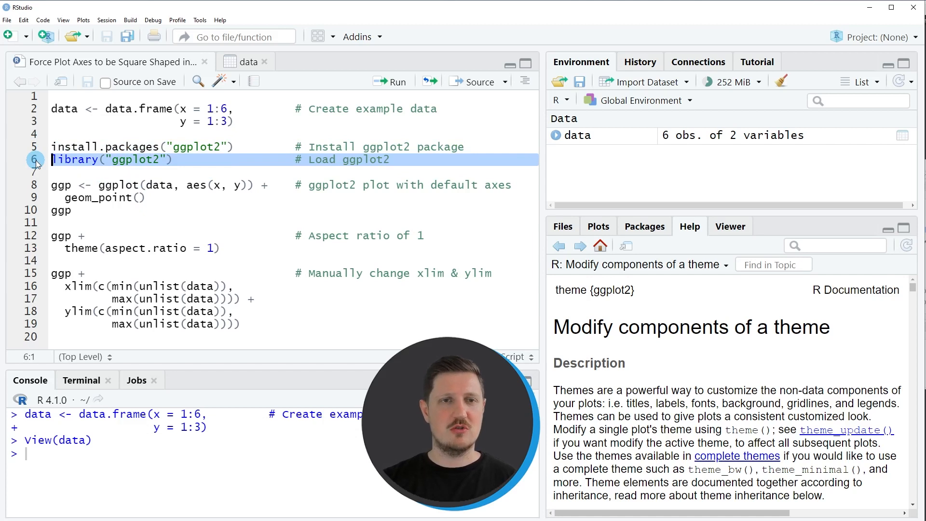
{"action": "left_click", "coordinate": [390, 81]}
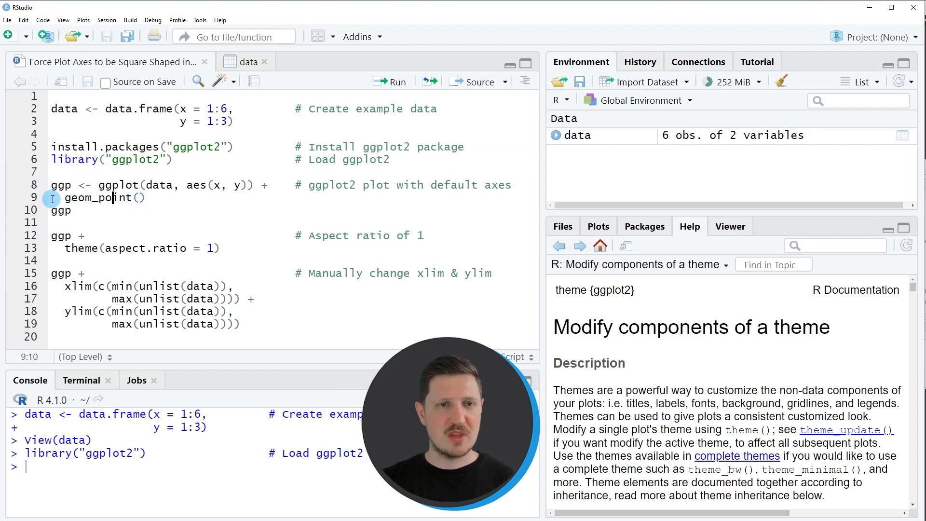
{"action": "left_click_drag", "start_coordinate": [52, 185], "coordinate": [145, 197]}
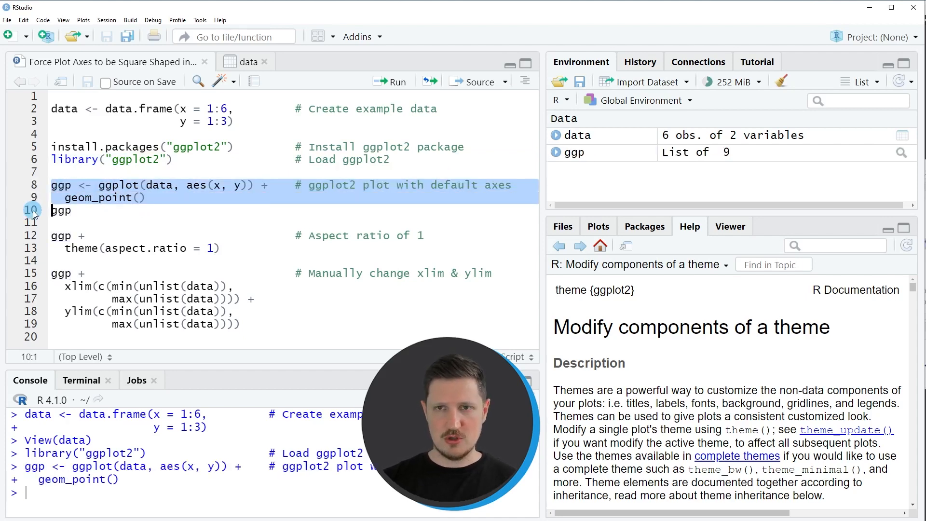
{"action": "mouse_move", "coordinate": [577, 154]}
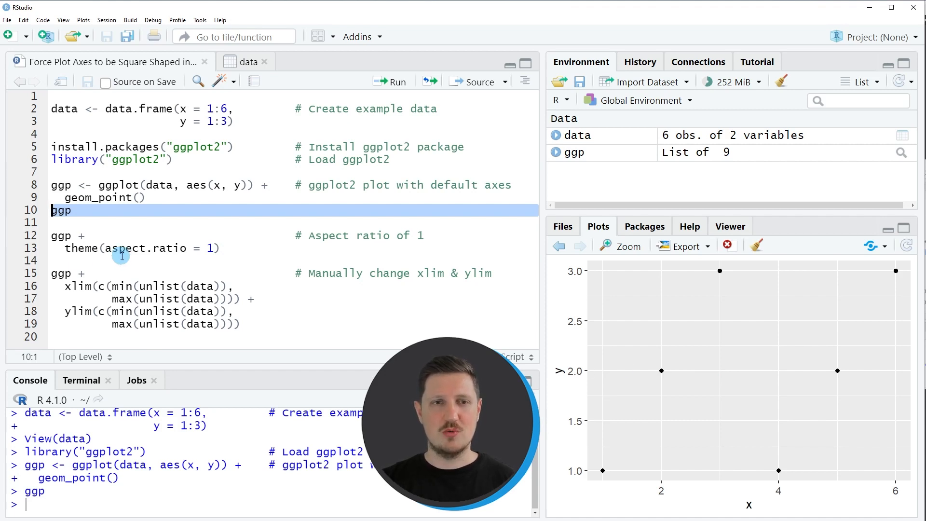
- Run the ggp object to draw the default six-point scatter plot
{"action": "double_click", "coordinate": [79, 248]}
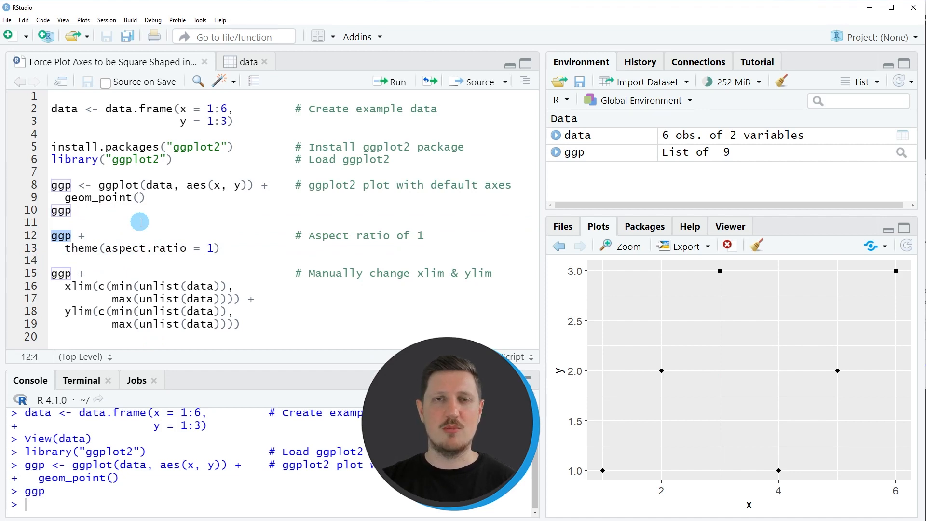
{"action": "mouse_move", "coordinate": [140, 233]}
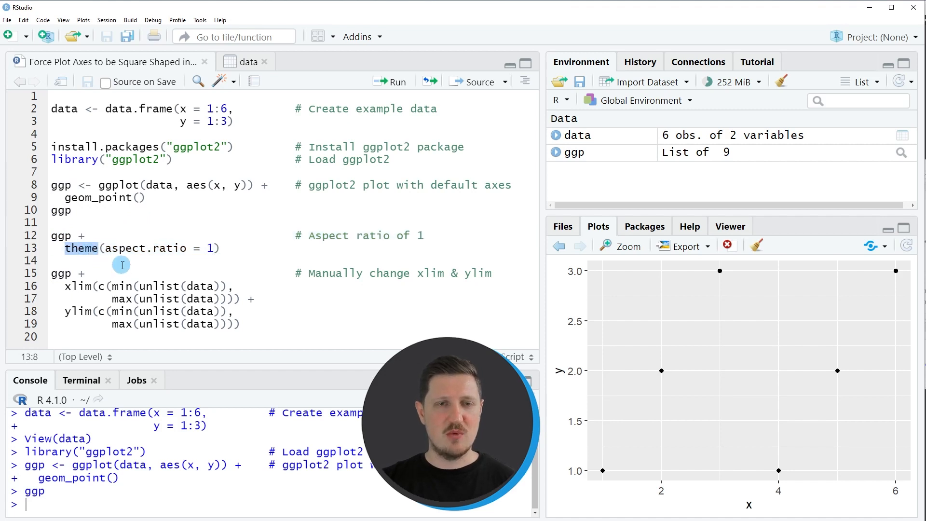
- Run ggp + theme(aspect.ratio = 1) to draw a square plot panel
{"action": "double_click", "coordinate": [144, 248]}
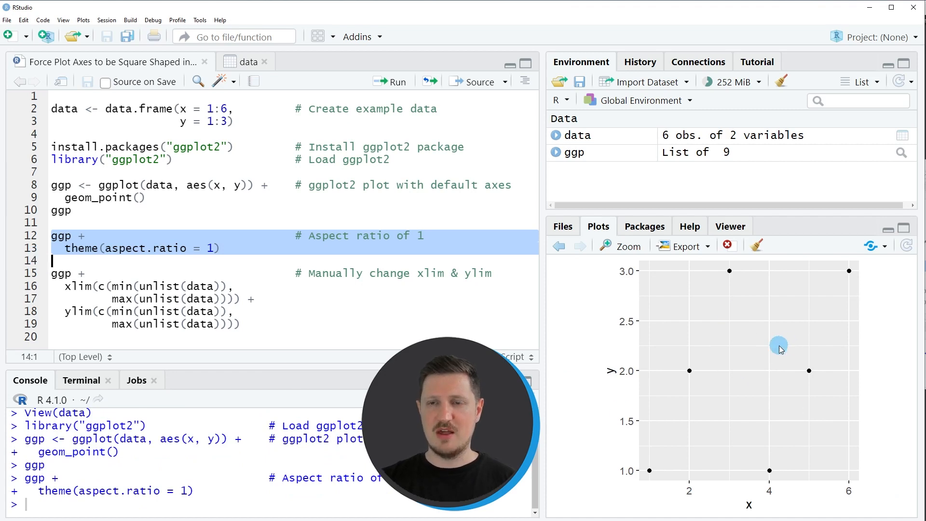
{"action": "mouse_move", "coordinate": [731, 368]}
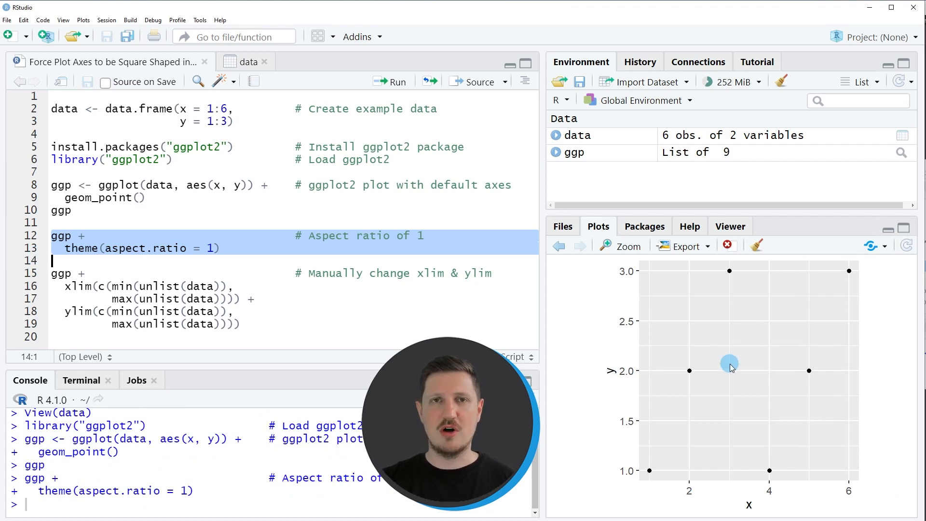
{"action": "mouse_move", "coordinate": [741, 360]}
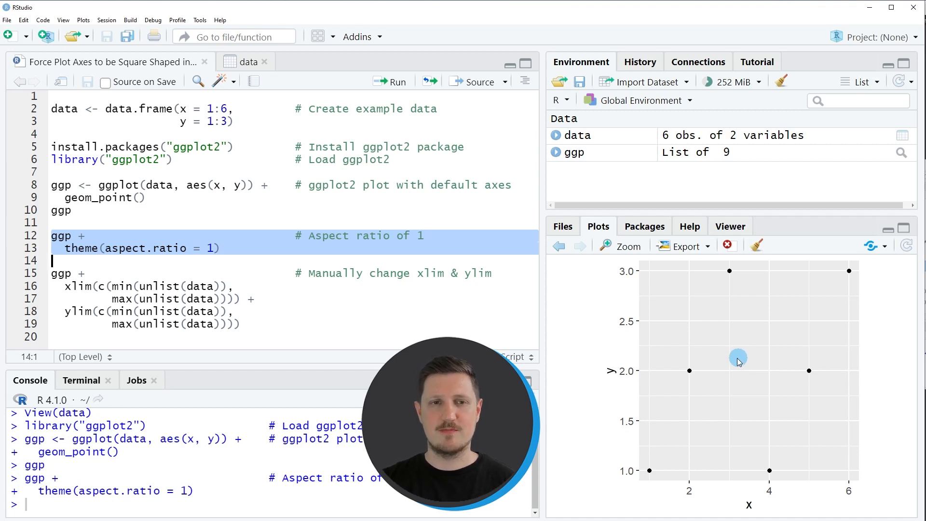
{"action": "mouse_move", "coordinate": [672, 485]}
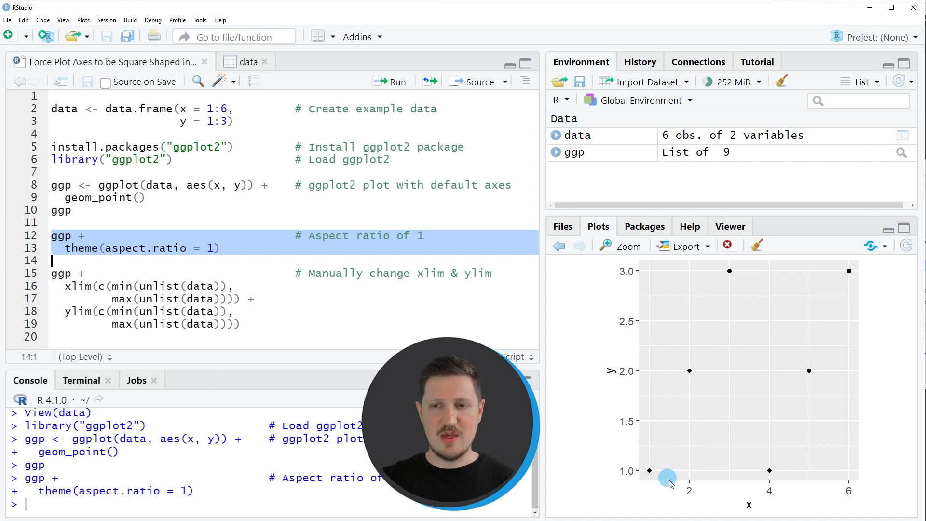
{"action": "mouse_move", "coordinate": [633, 332]}
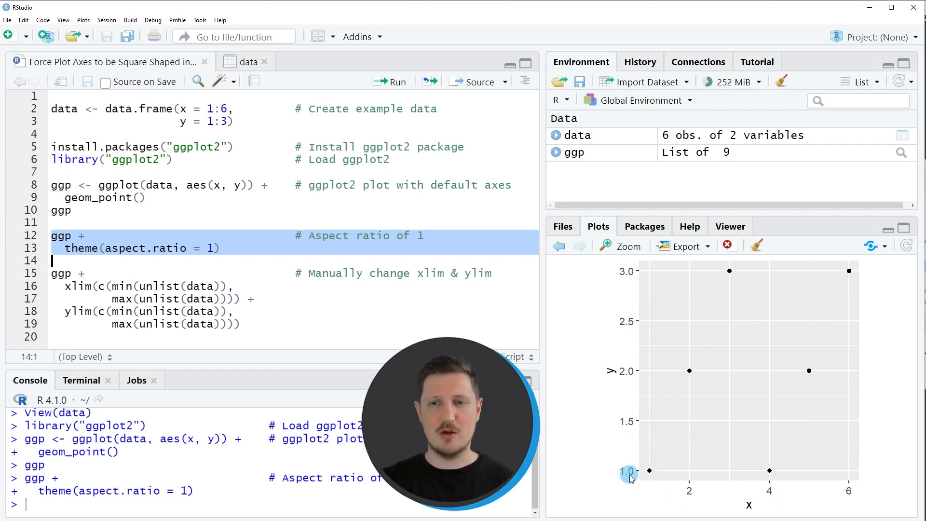
{"action": "mouse_move", "coordinate": [615, 325]}
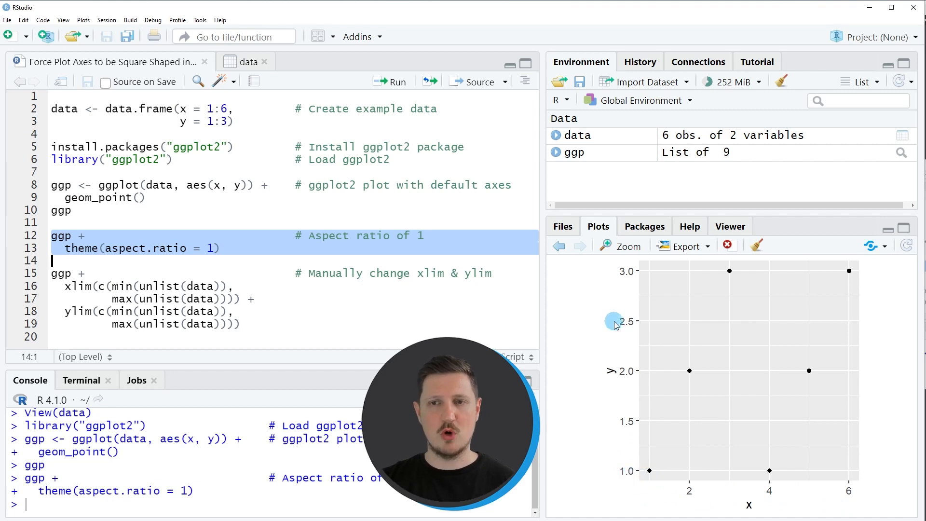
{"action": "mouse_move", "coordinate": [758, 379]}
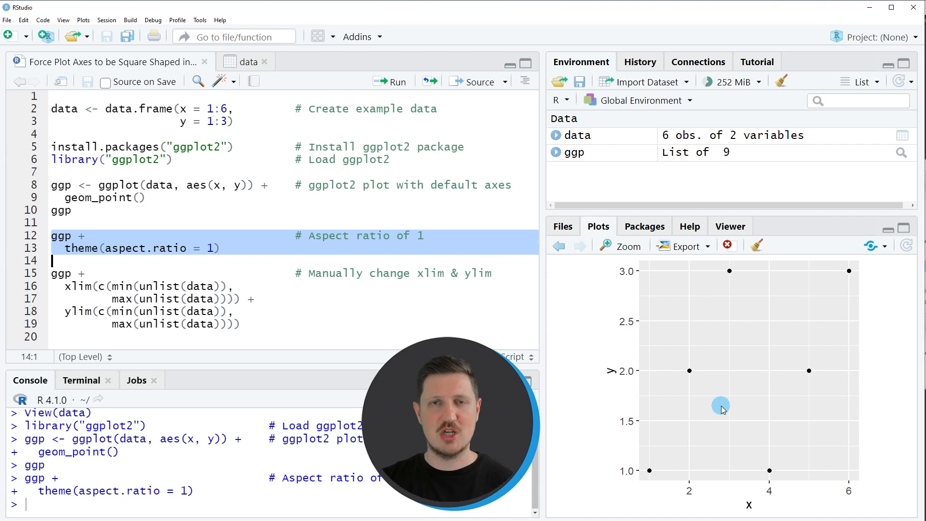
{"action": "mouse_move", "coordinate": [755, 487]}
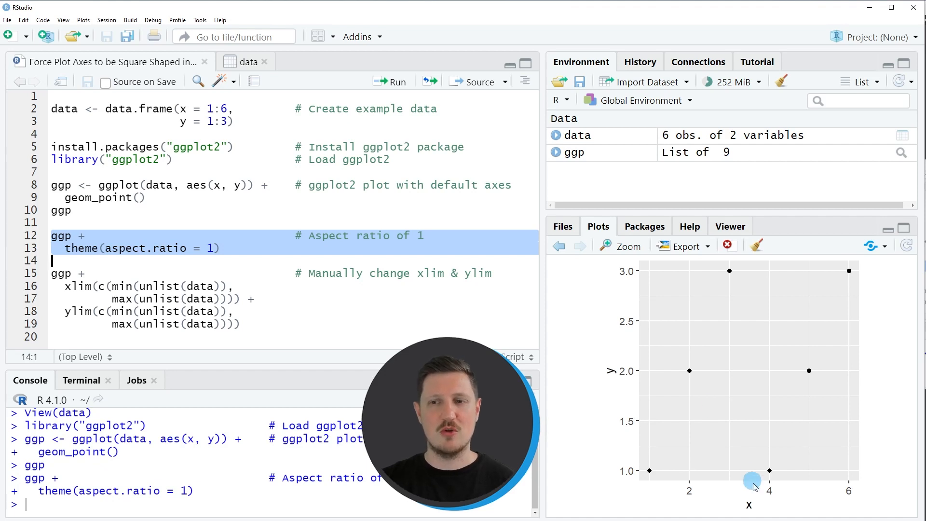
{"action": "mouse_move", "coordinate": [635, 392]}
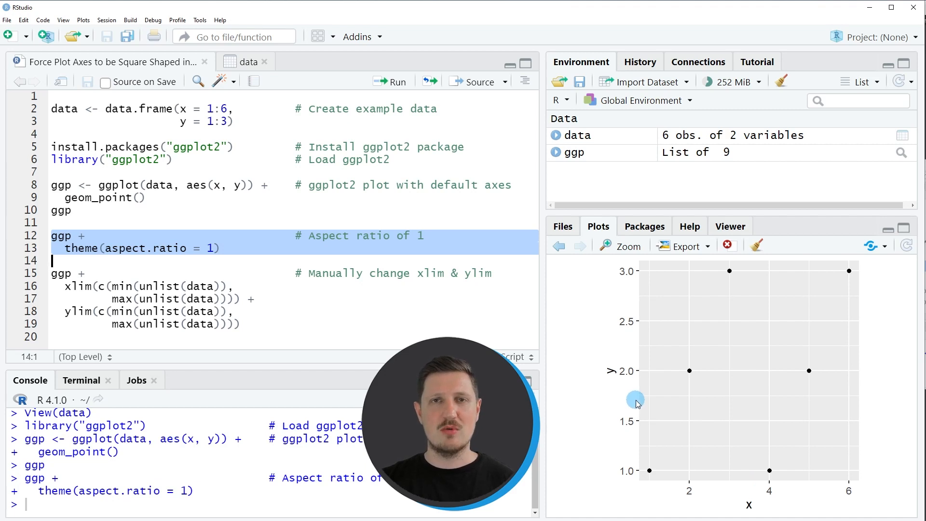
{"action": "mouse_move", "coordinate": [658, 383]}
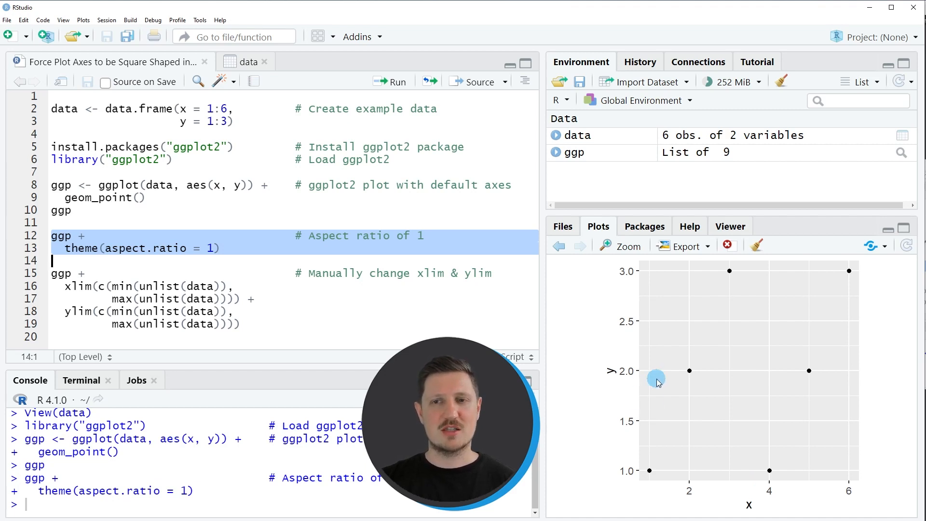
{"action": "mouse_move", "coordinate": [710, 387]}
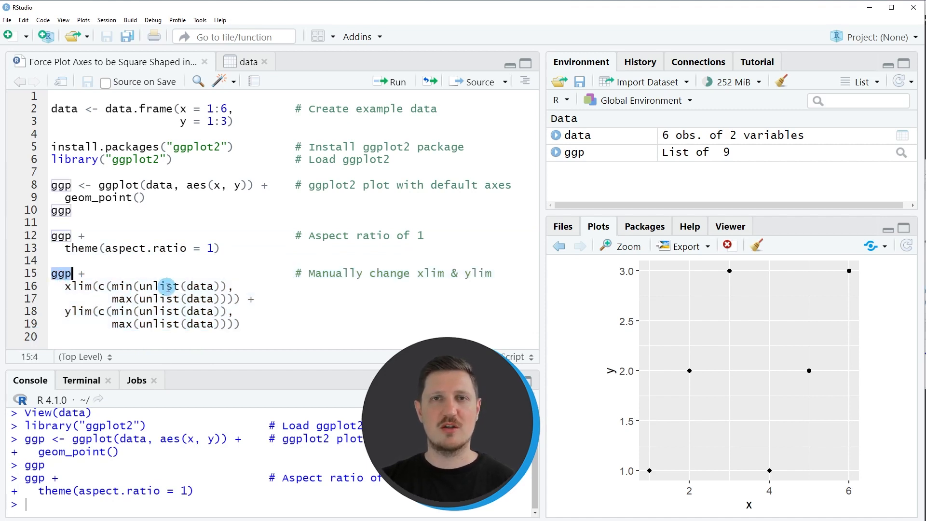
{"action": "mouse_move", "coordinate": [159, 299]}
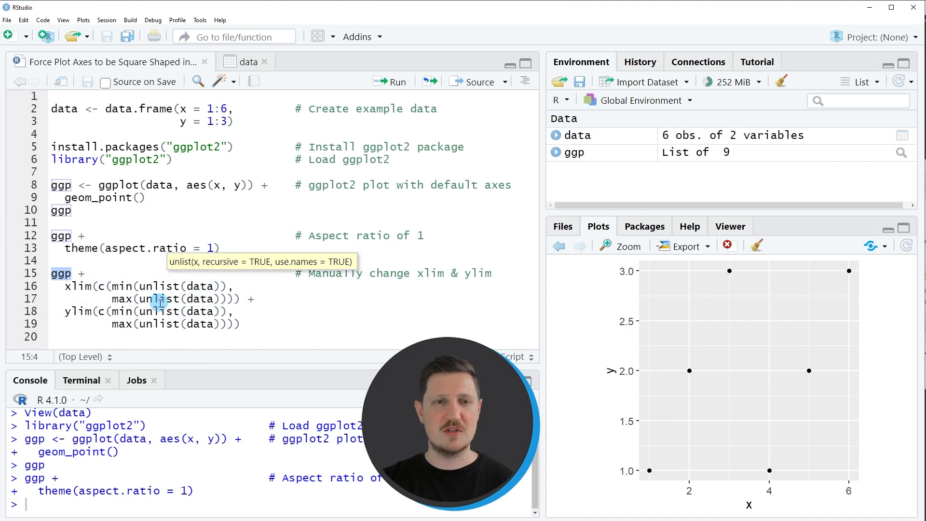
- Run the xlim and ylim calls using the data's overall minimum and maximum
{"action": "left_click_drag", "start_coordinate": [56, 273], "coordinate": [242, 298]}
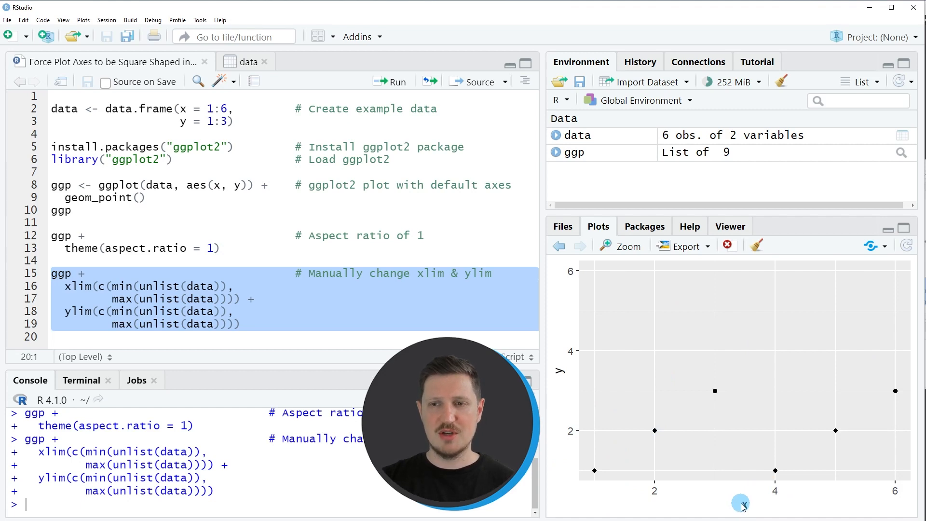
{"action": "mouse_move", "coordinate": [751, 484]}
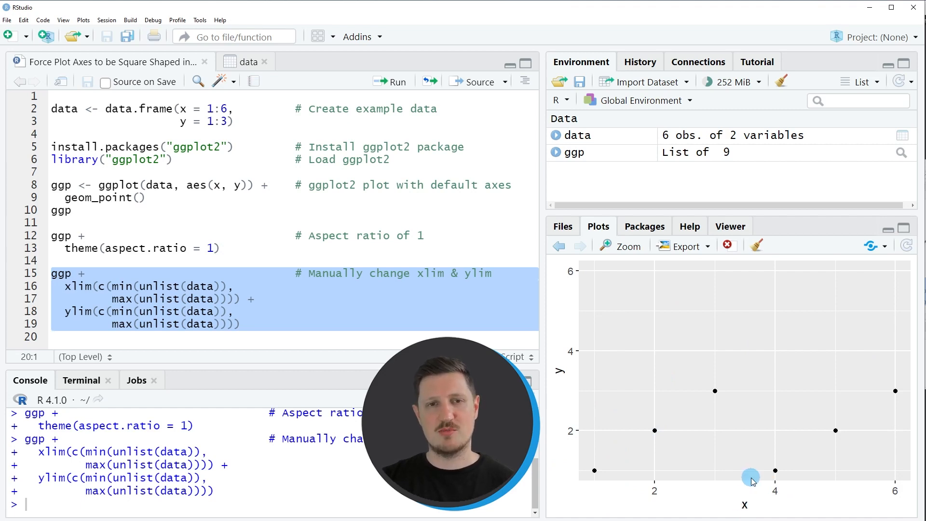
{"action": "mouse_move", "coordinate": [694, 412]}
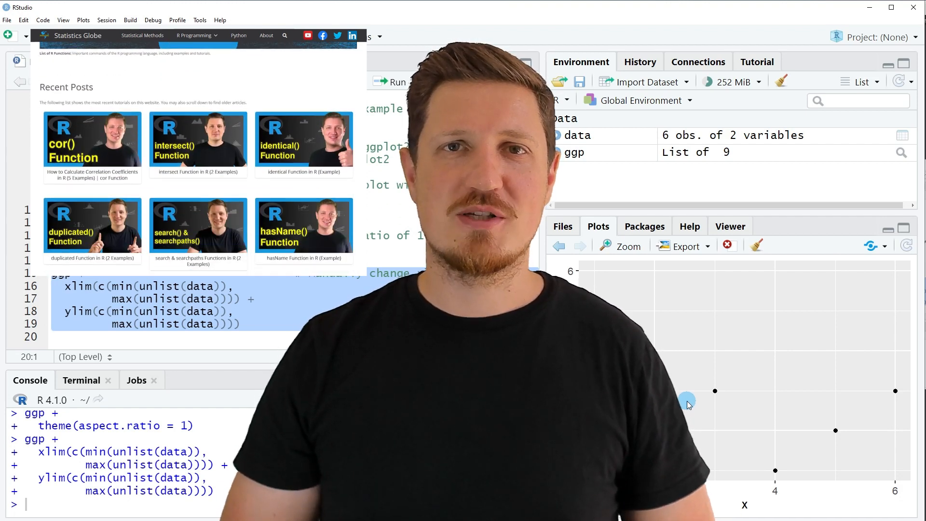
- Open the R Programming topics menu on the Statistics Globe header
{"action": "left_click", "coordinate": [194, 35]}
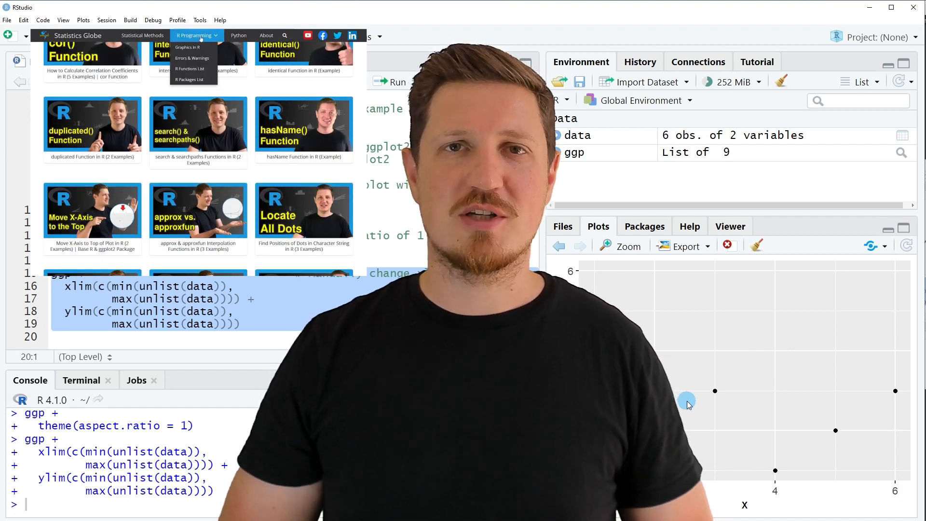
{"action": "left_click", "coordinate": [187, 47]}
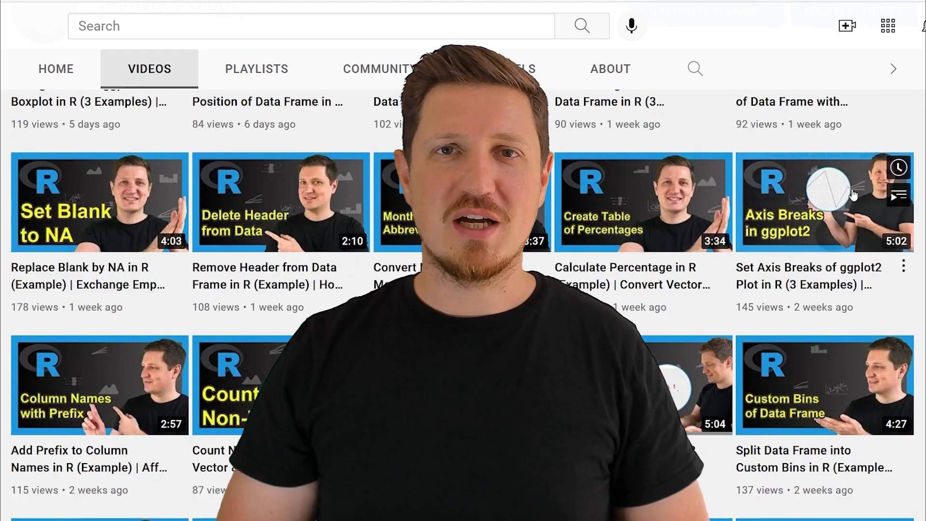
- Scroll the channel's video list down to uploads from about two months ago
{"action": "scroll", "scroll_direction": "down", "scroll_amount": 3}
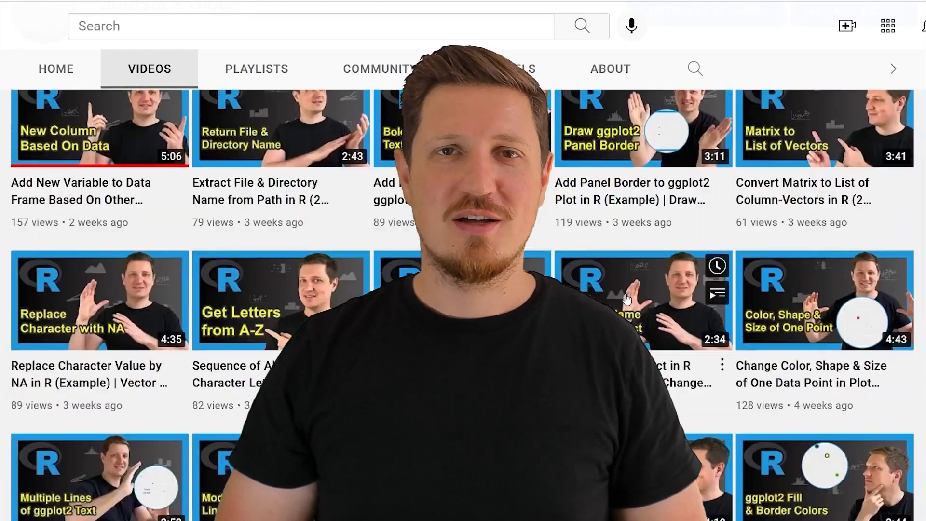
{"action": "scroll", "scroll_direction": "down", "scroll_amount": 3}
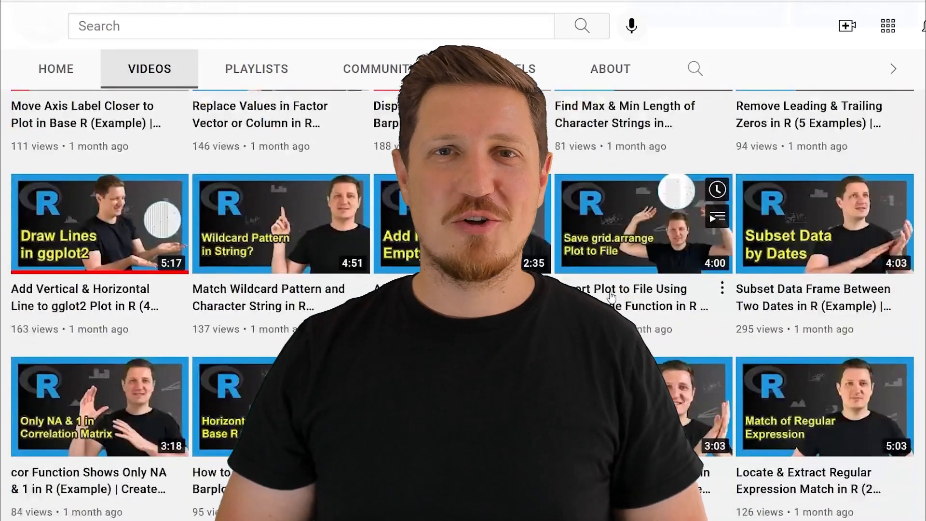
{"action": "scroll", "scroll_direction": "down", "scroll_amount": 3}
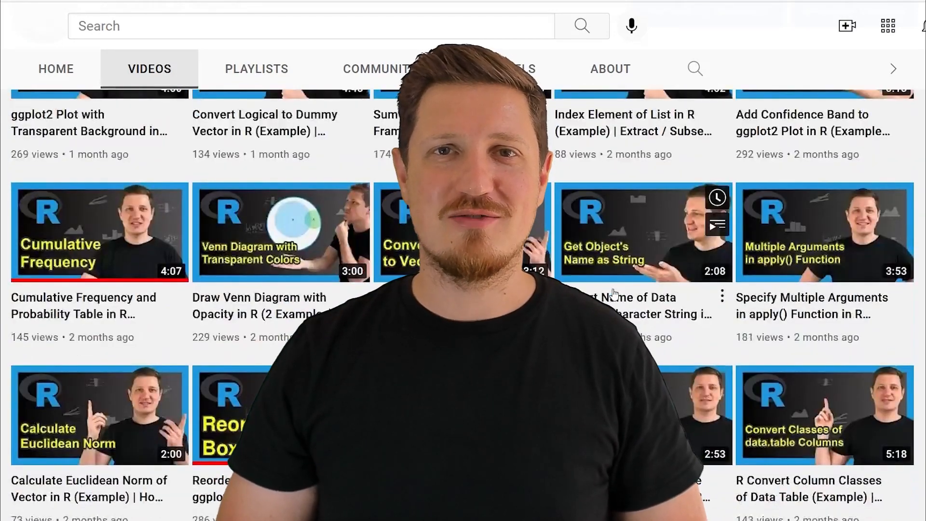